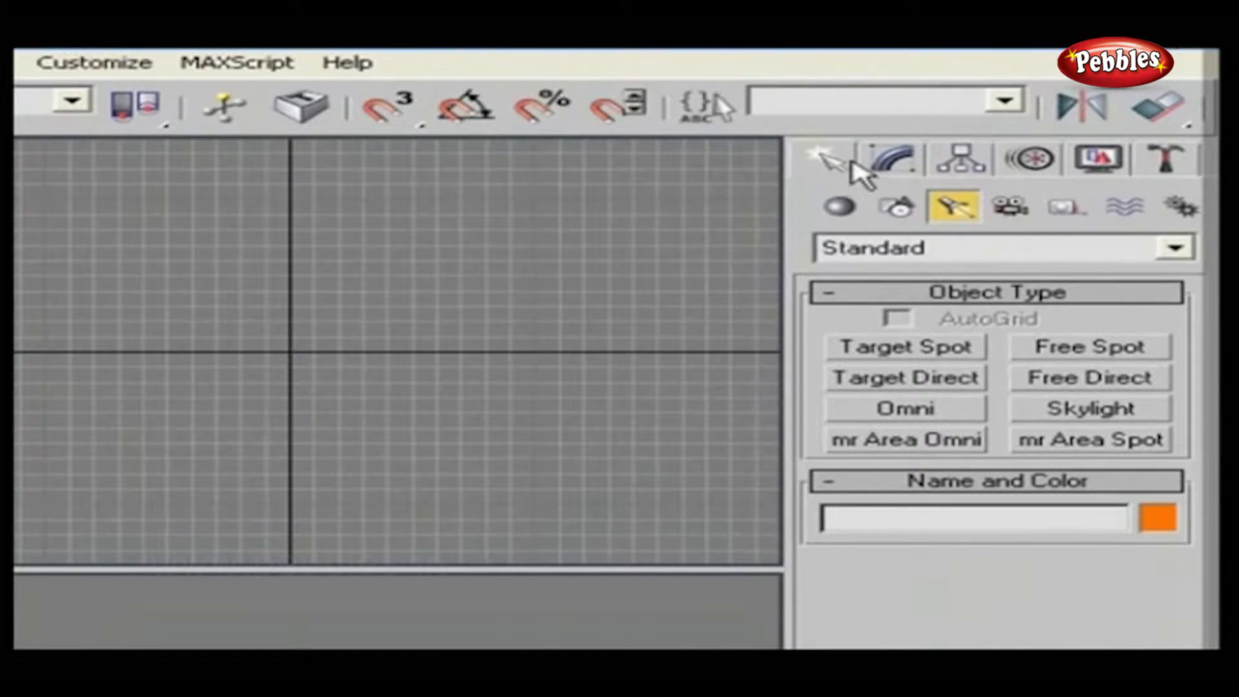
pyautogui.moveTo(829, 158)
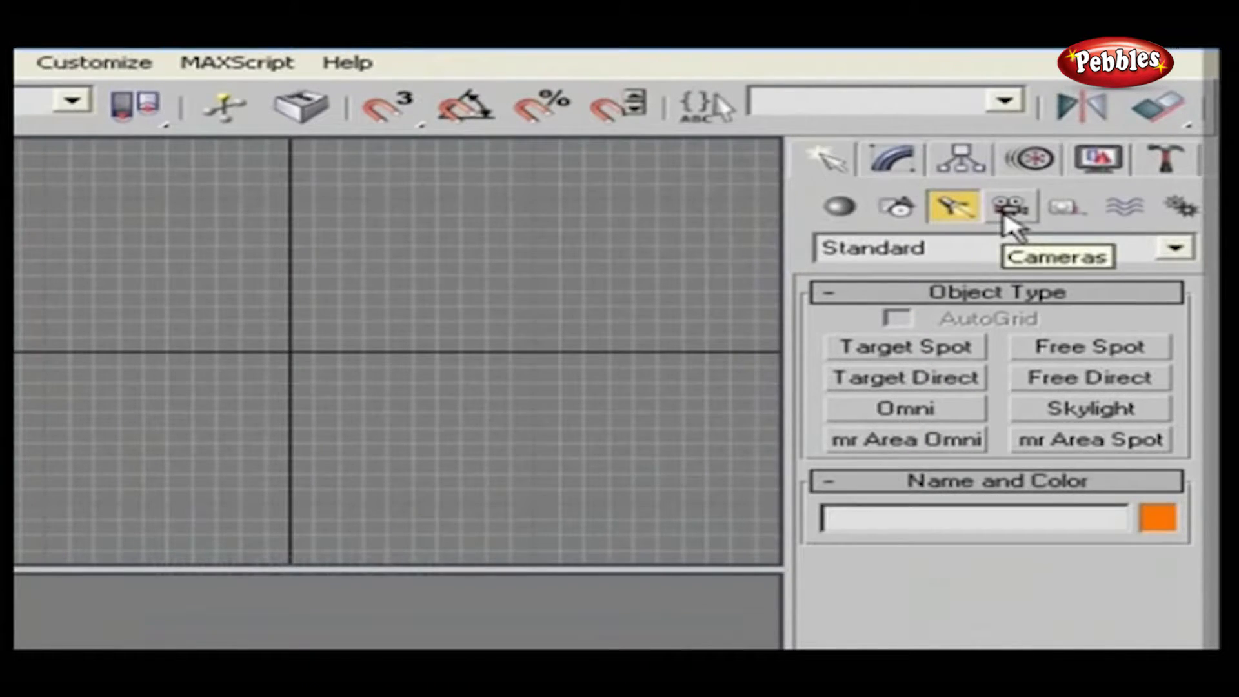
pyautogui.moveTo(1120, 209)
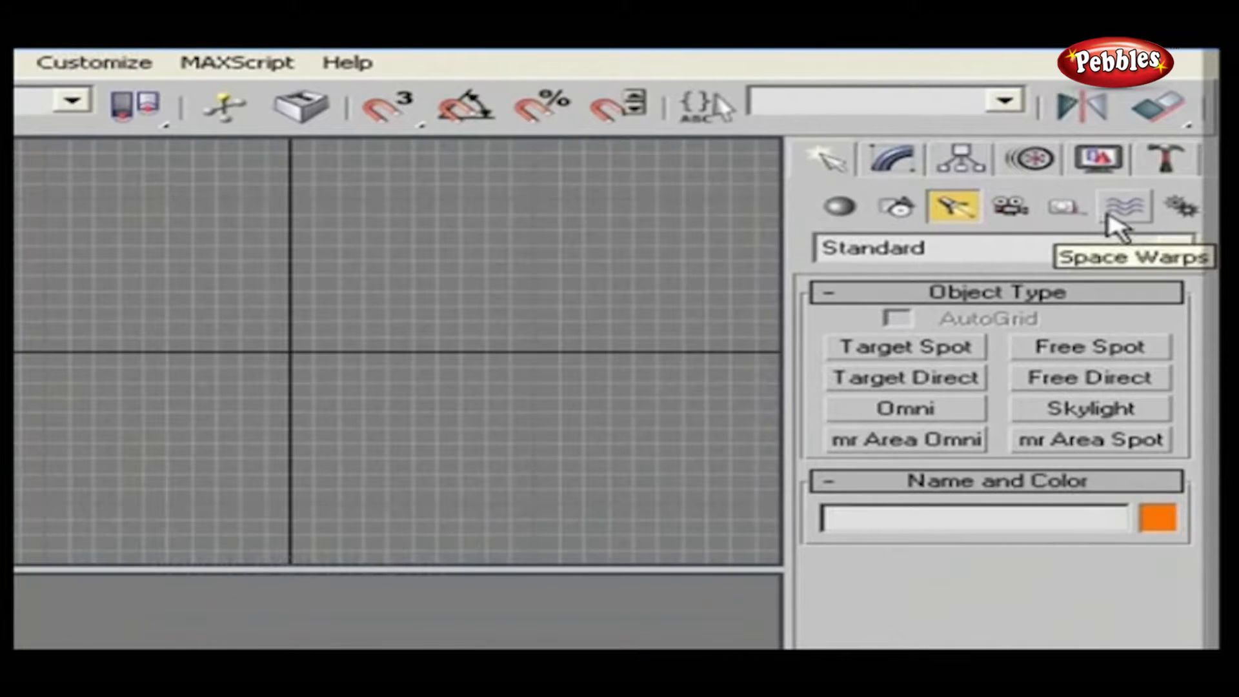
pyautogui.moveTo(1176, 207)
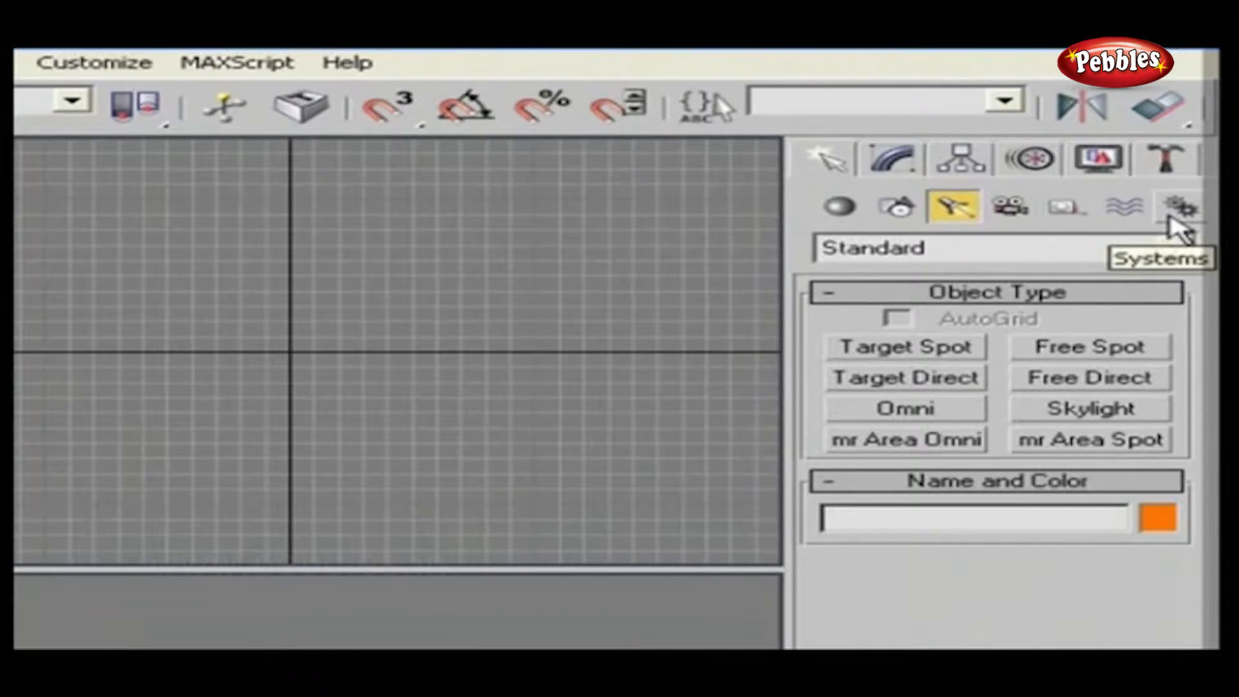
pyautogui.moveTo(1124, 205)
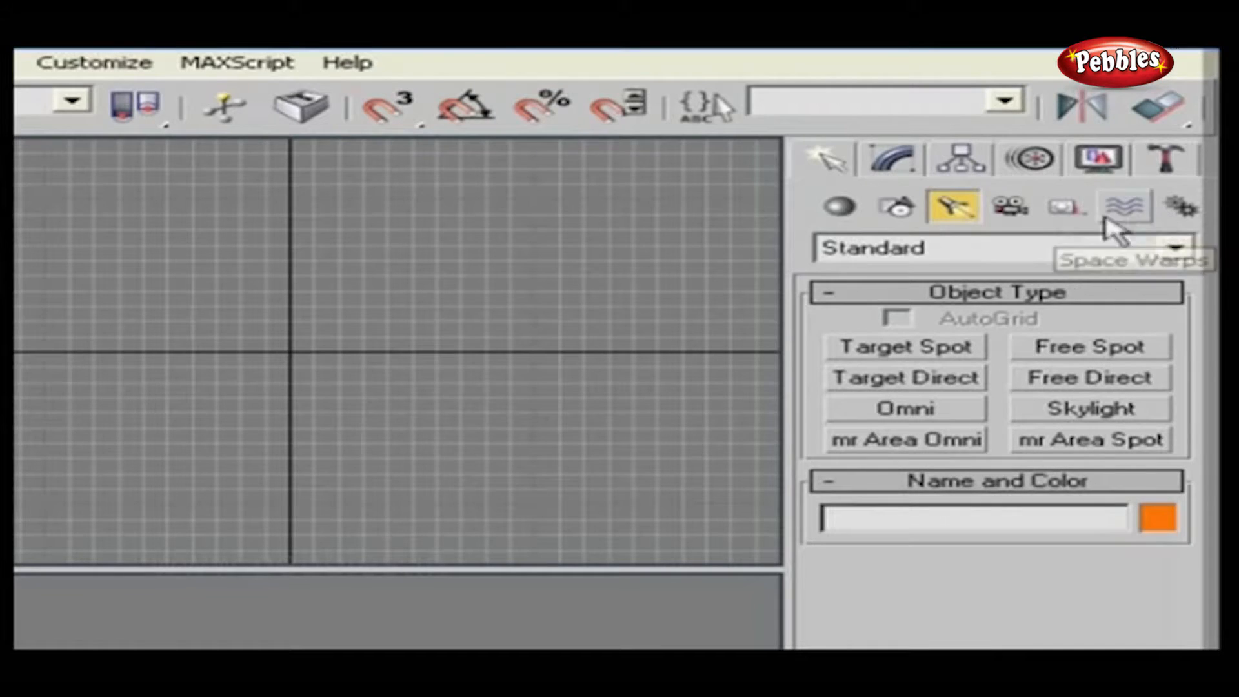
# Show the Geometry category listing standard primitives like Box, Sphere and Teapot
pyautogui.click(837, 206)
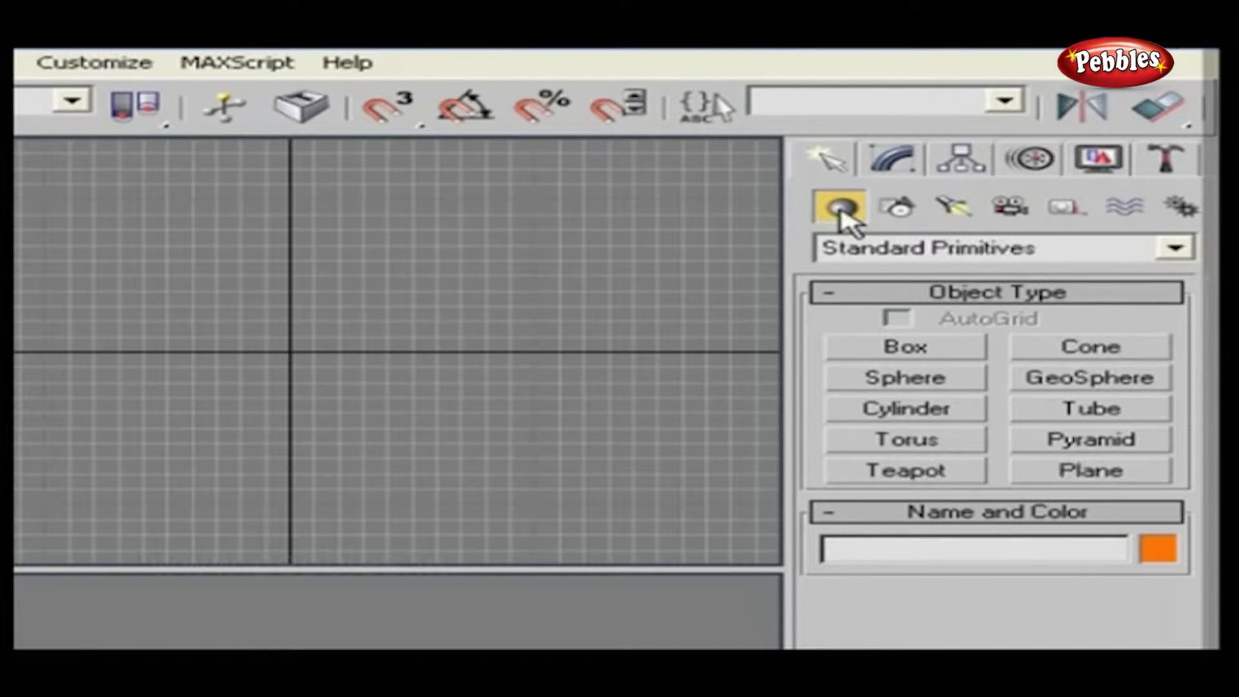
pyautogui.moveTo(857, 264)
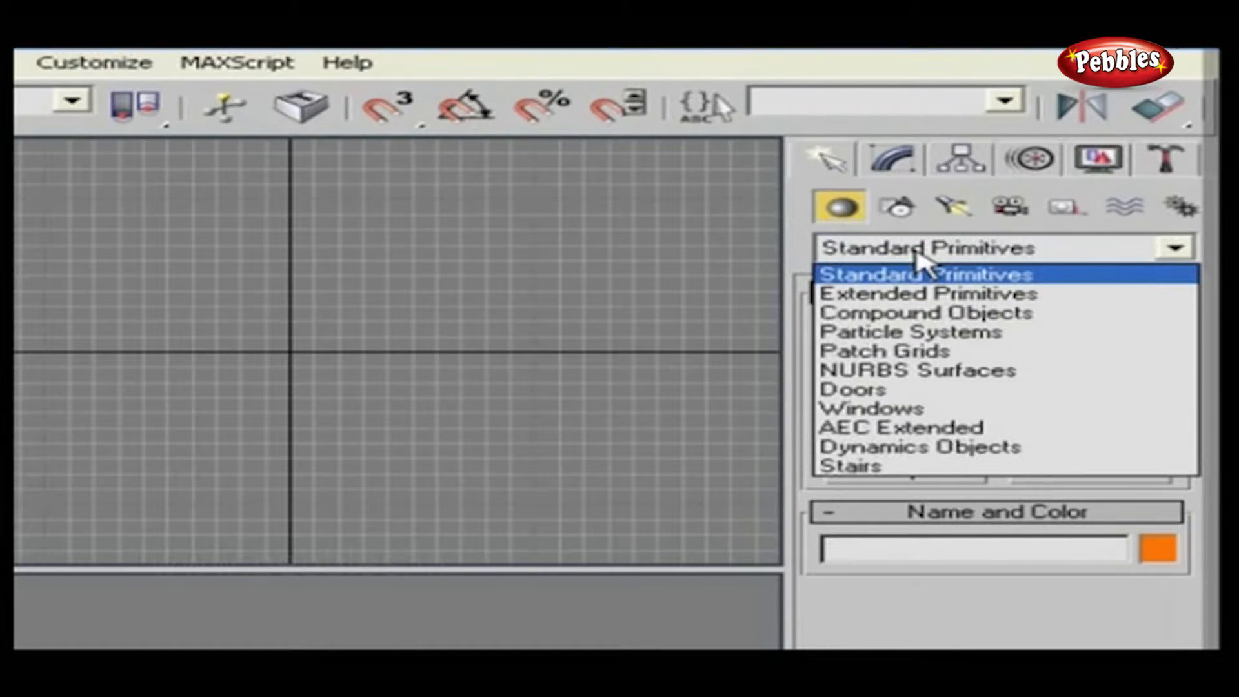
pyautogui.moveTo(923, 293)
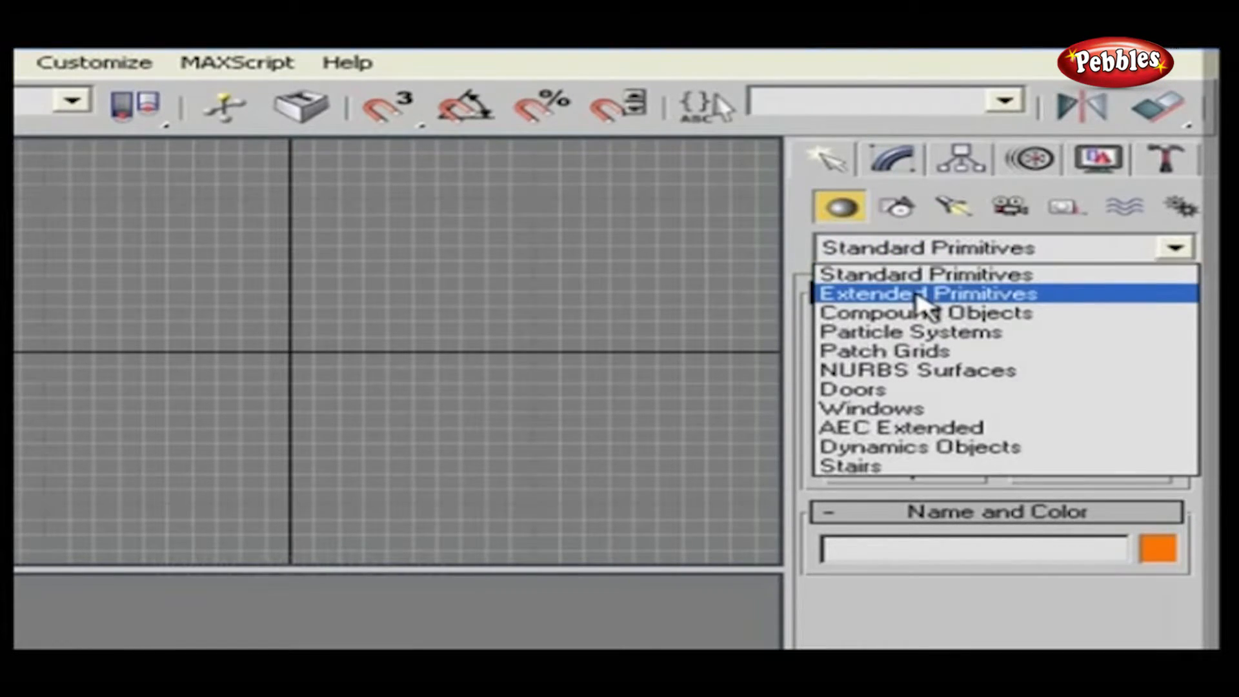
pyautogui.moveTo(908, 331)
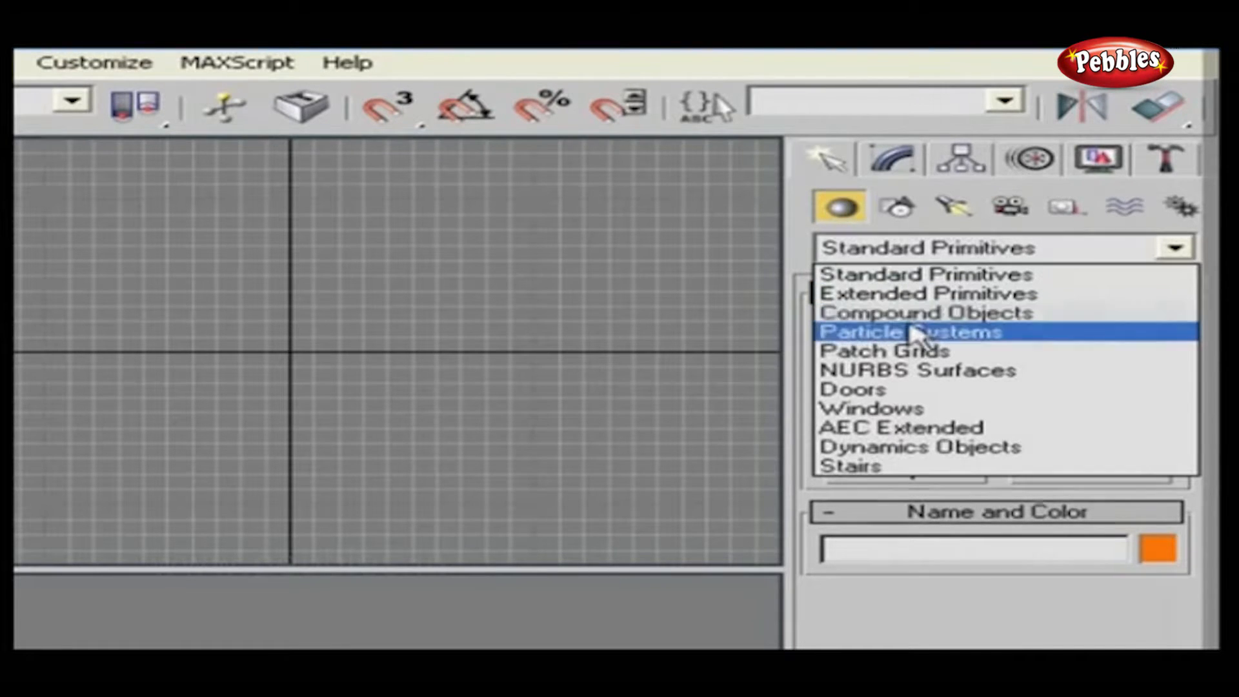
pyautogui.moveTo(916, 351)
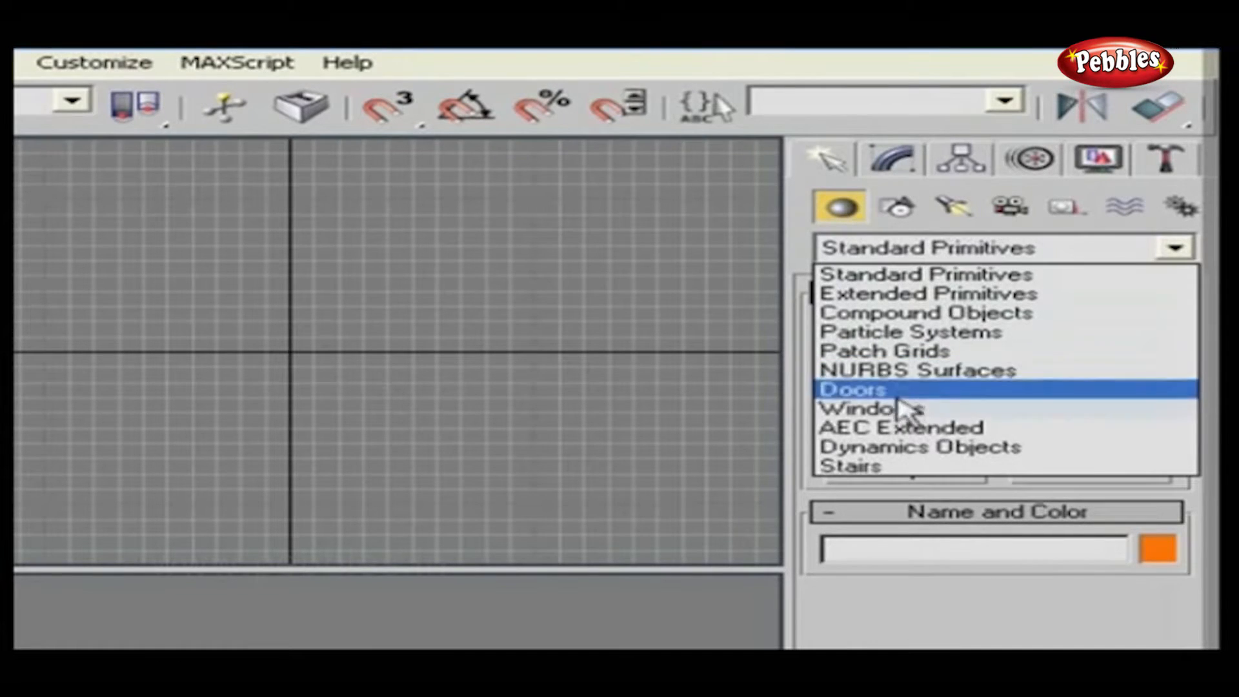
pyautogui.moveTo(893, 446)
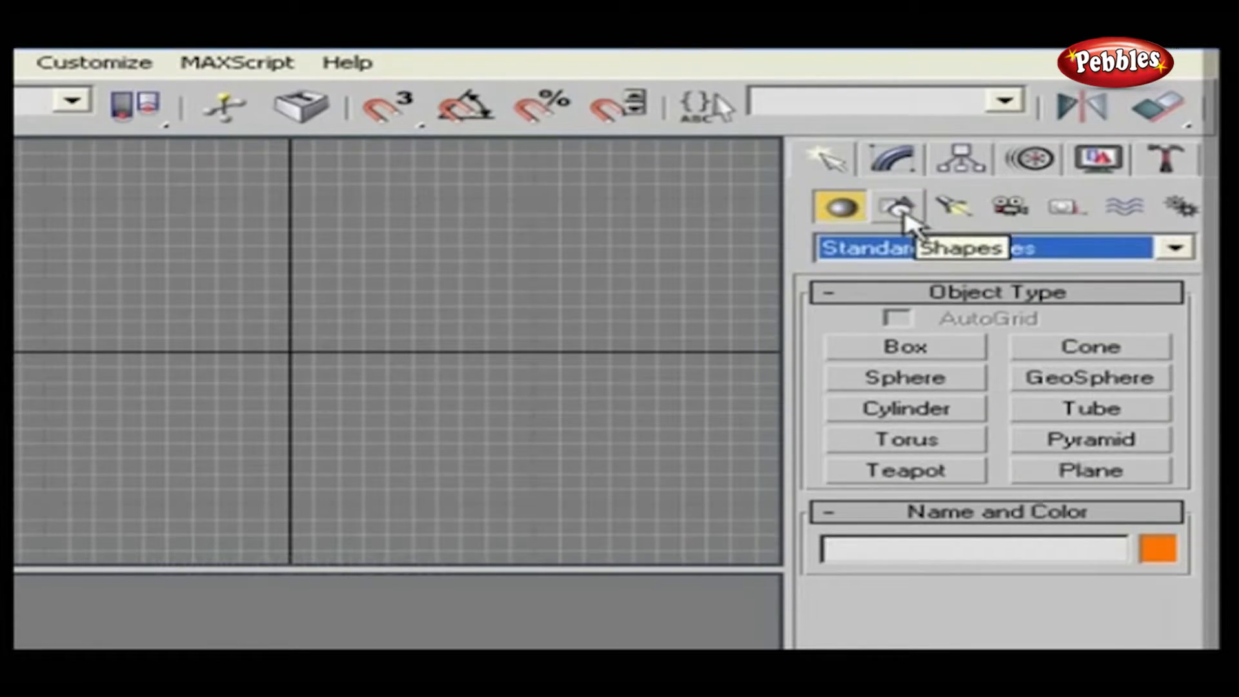
# Show the Shapes category listing splines like Line, Circle, Arc, Text and Helix
pyautogui.click(895, 205)
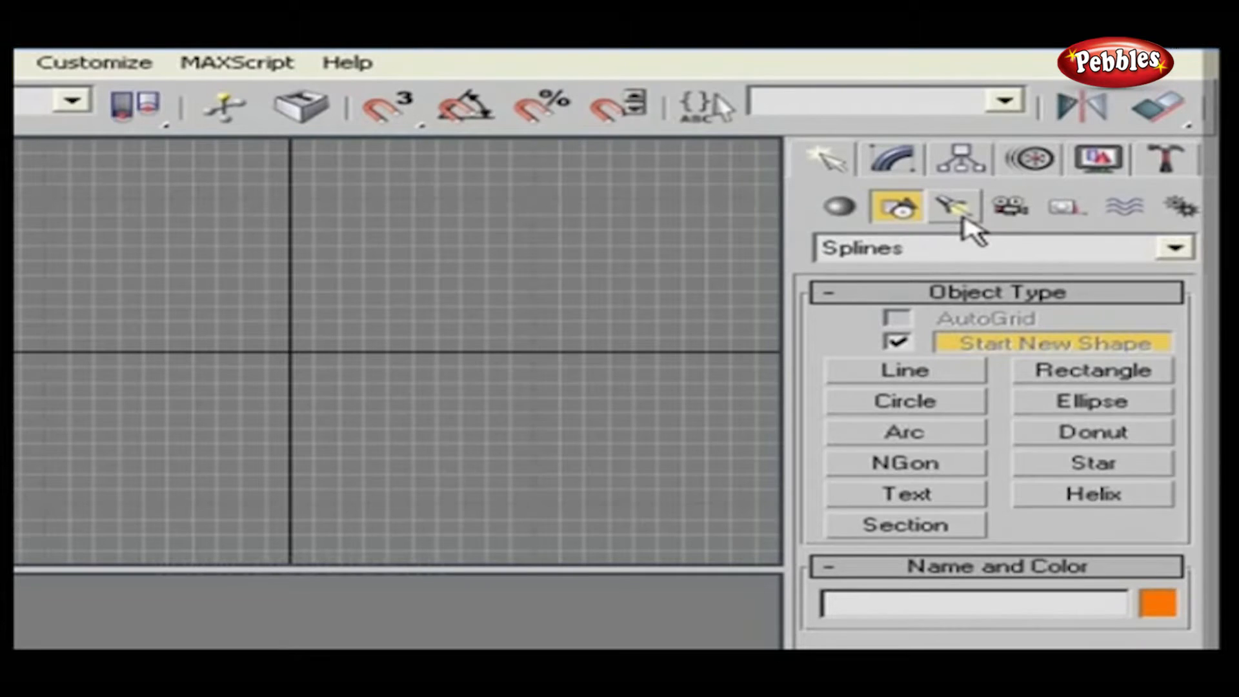
# Show the standard light types, then move on to the Cameras category with Target and Free
pyautogui.click(951, 205)
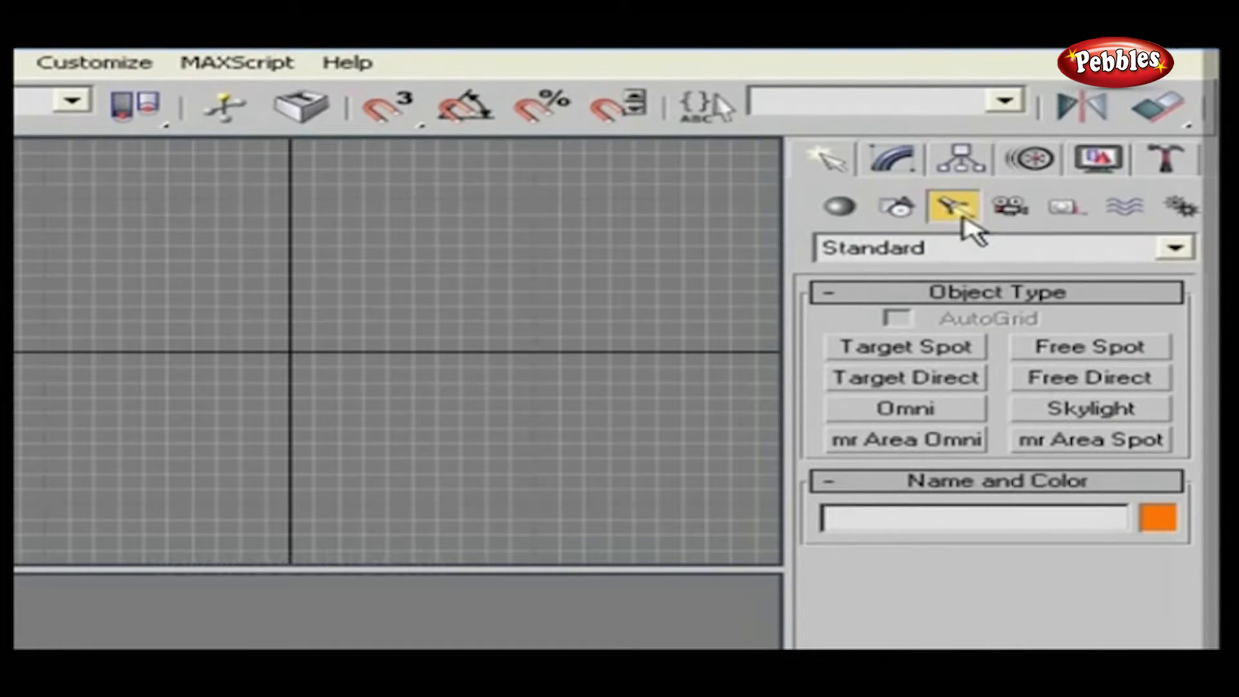
pyautogui.moveTo(984, 305)
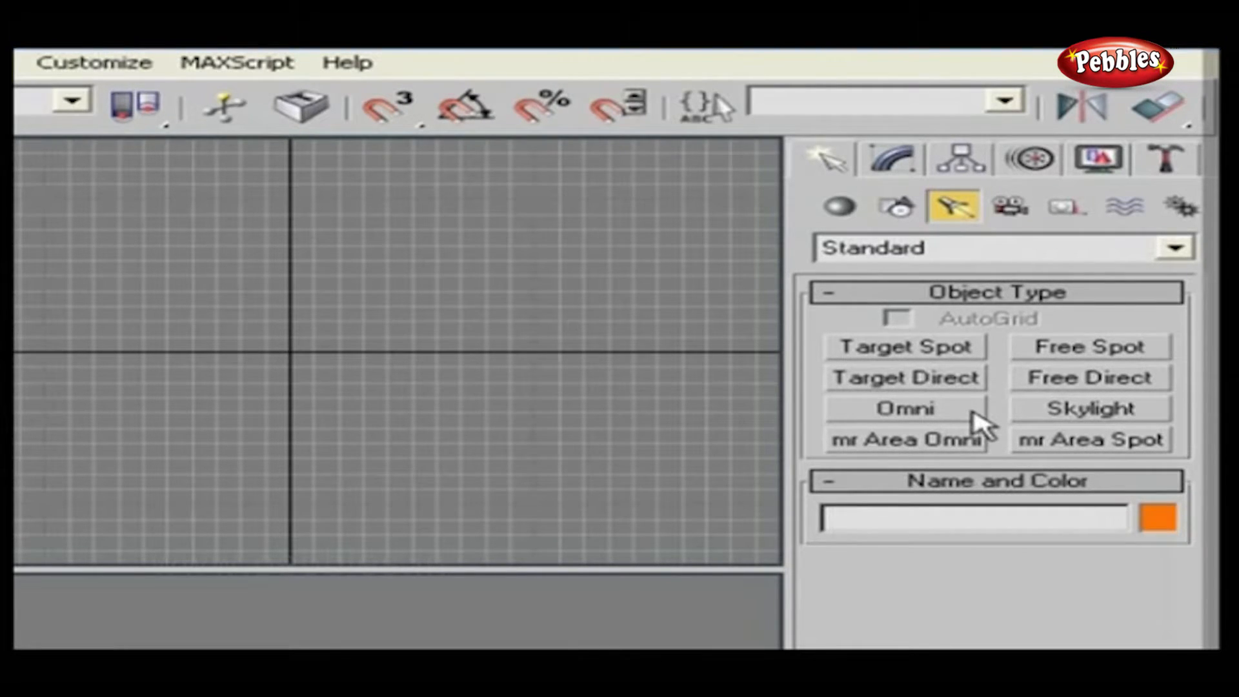
pyautogui.click(1008, 205)
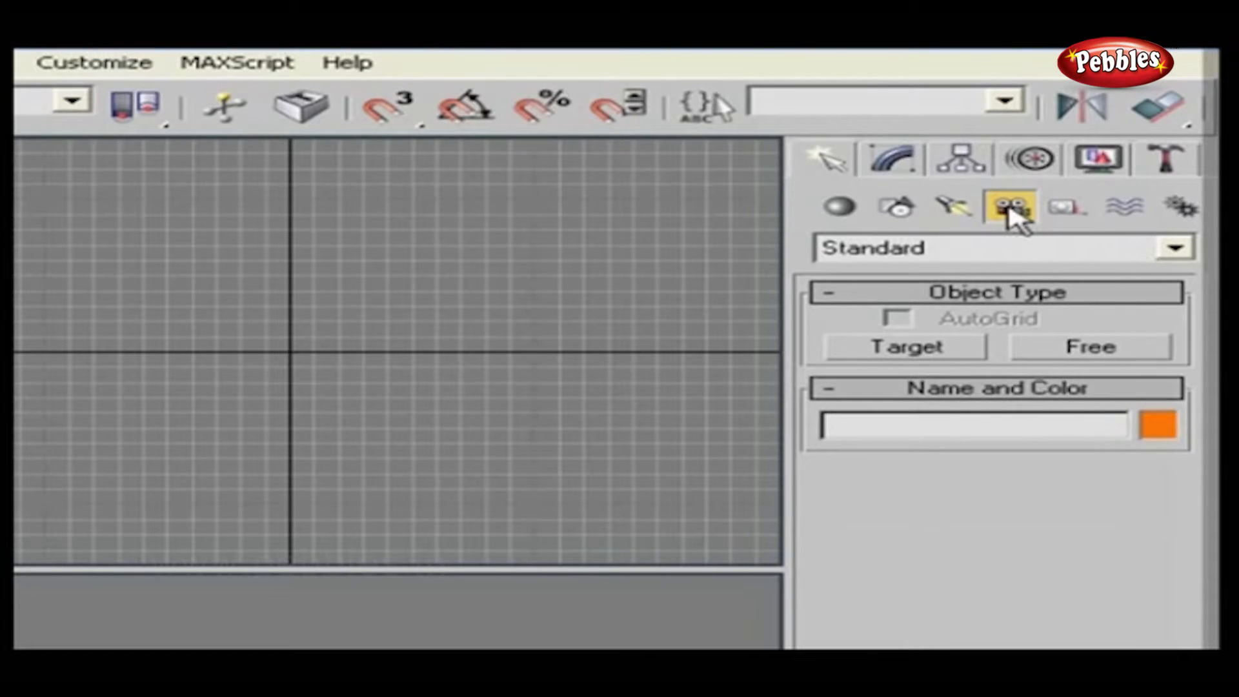
pyautogui.moveTo(960, 360)
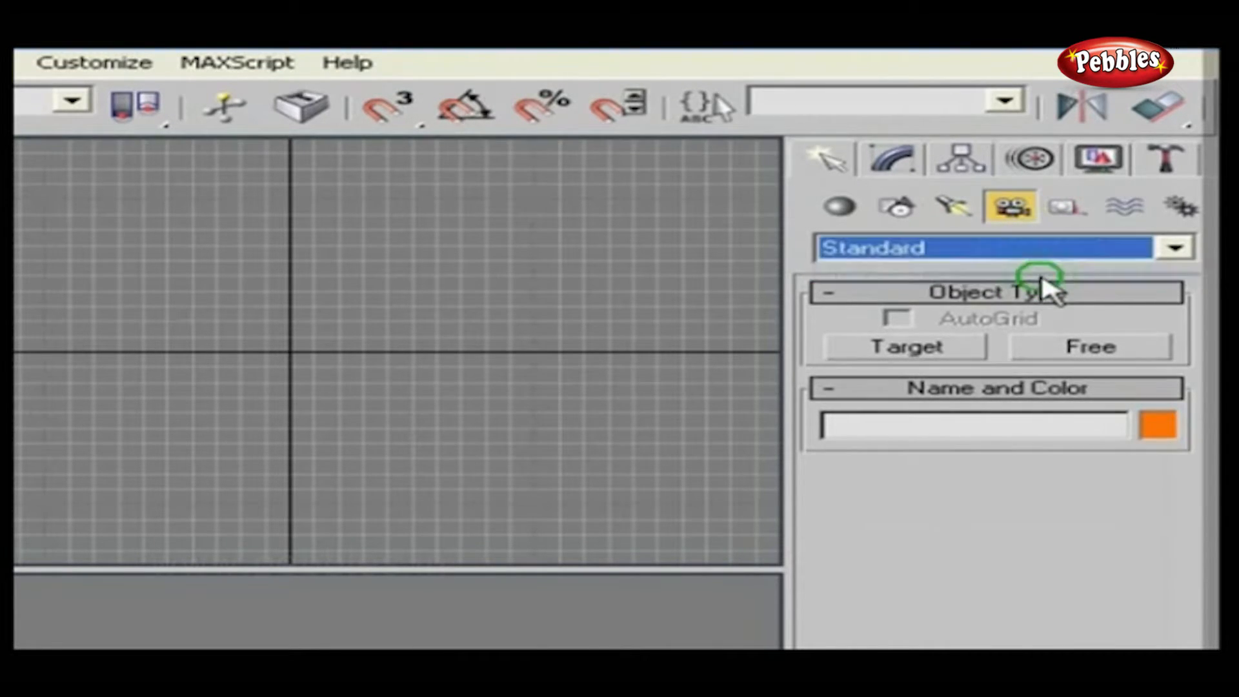
pyautogui.moveTo(1067, 208)
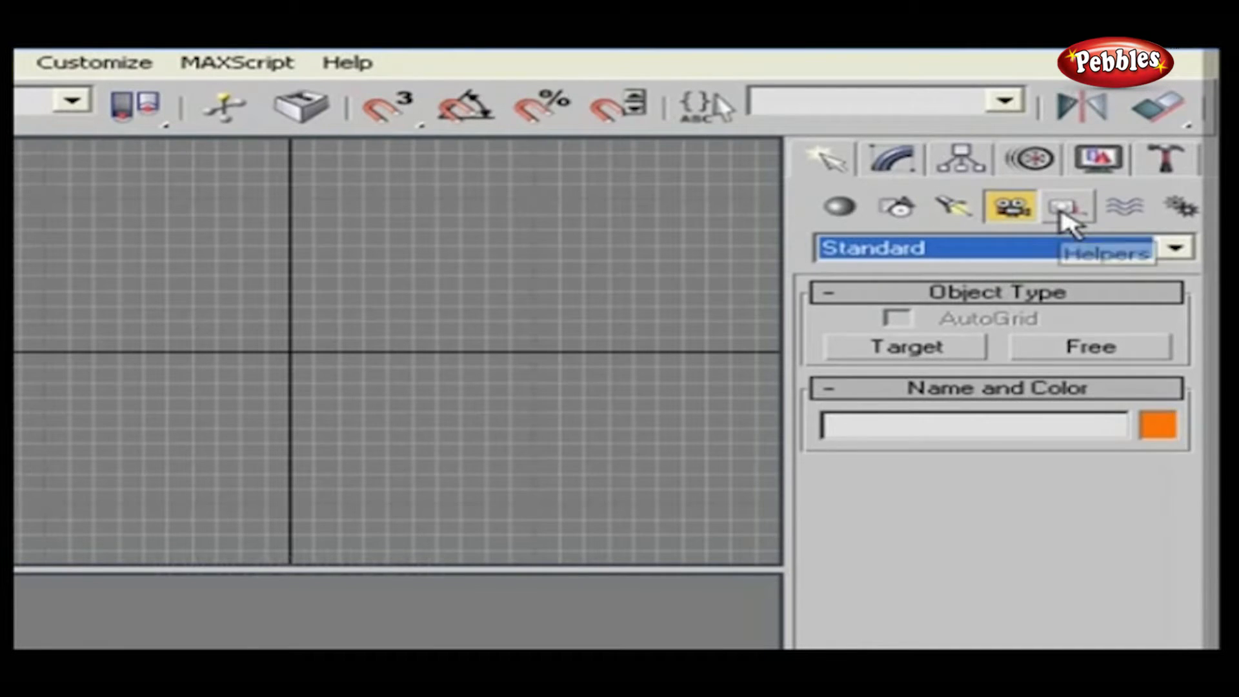
# Show the Helpers category listing Dummy, Grid, Point, Tape, Protractor and Compass
pyautogui.click(1067, 205)
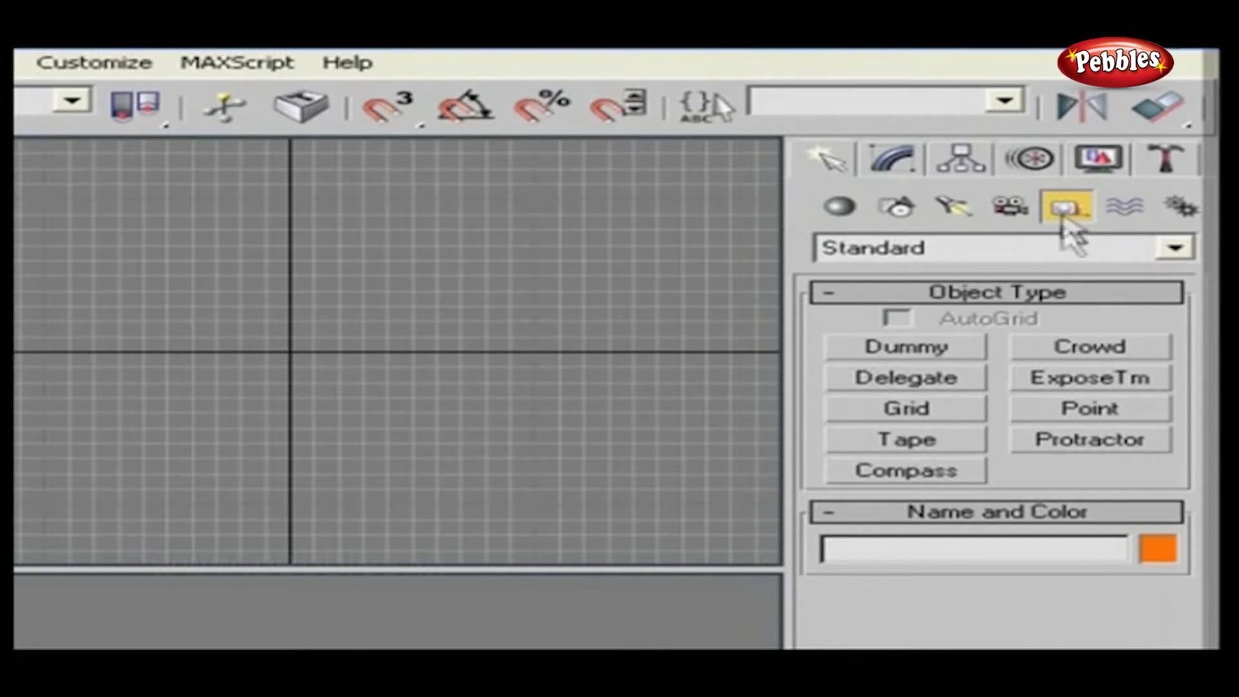
# List the helper subcategories like Atmospheric Apparatus and Camera Match, keeping Standard selected
pyautogui.click(1174, 248)
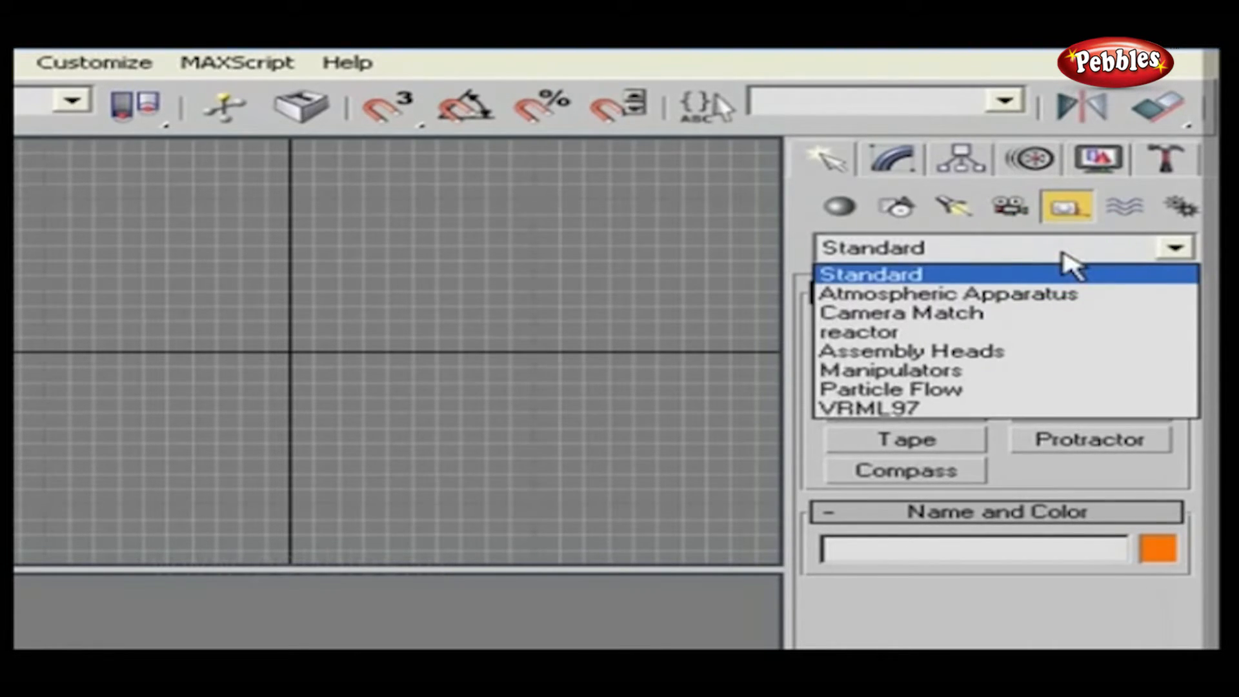
pyautogui.click(869, 274)
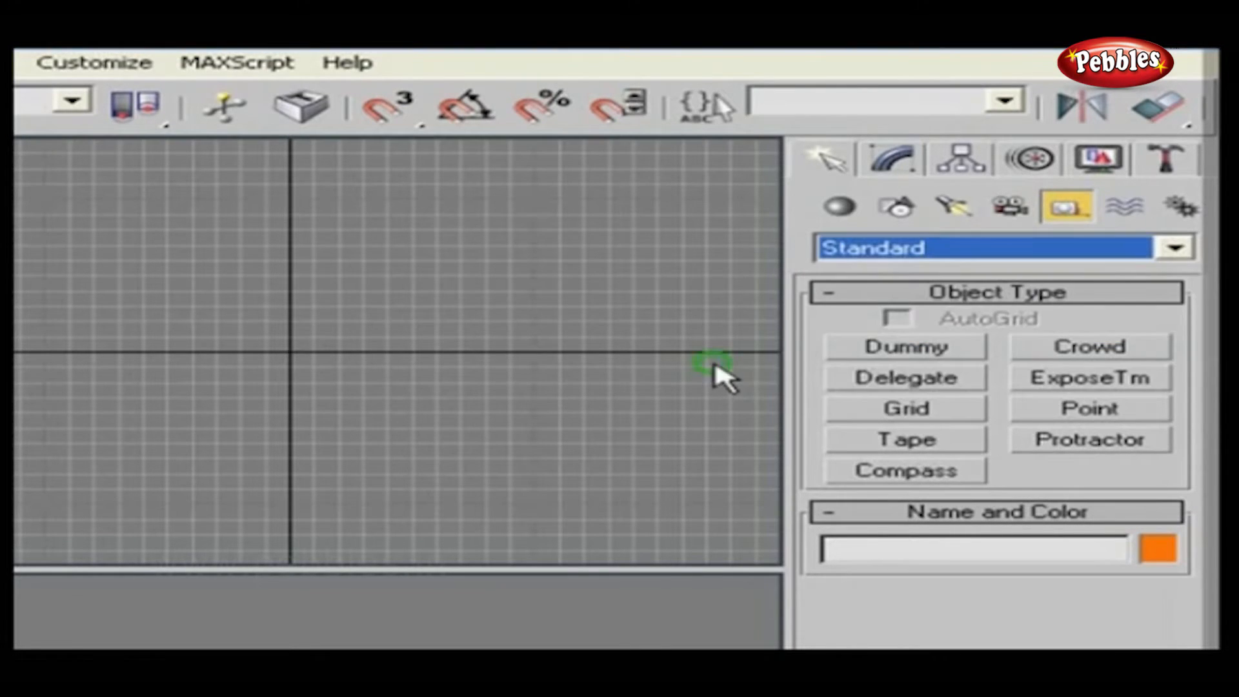
pyautogui.moveTo(1020, 253)
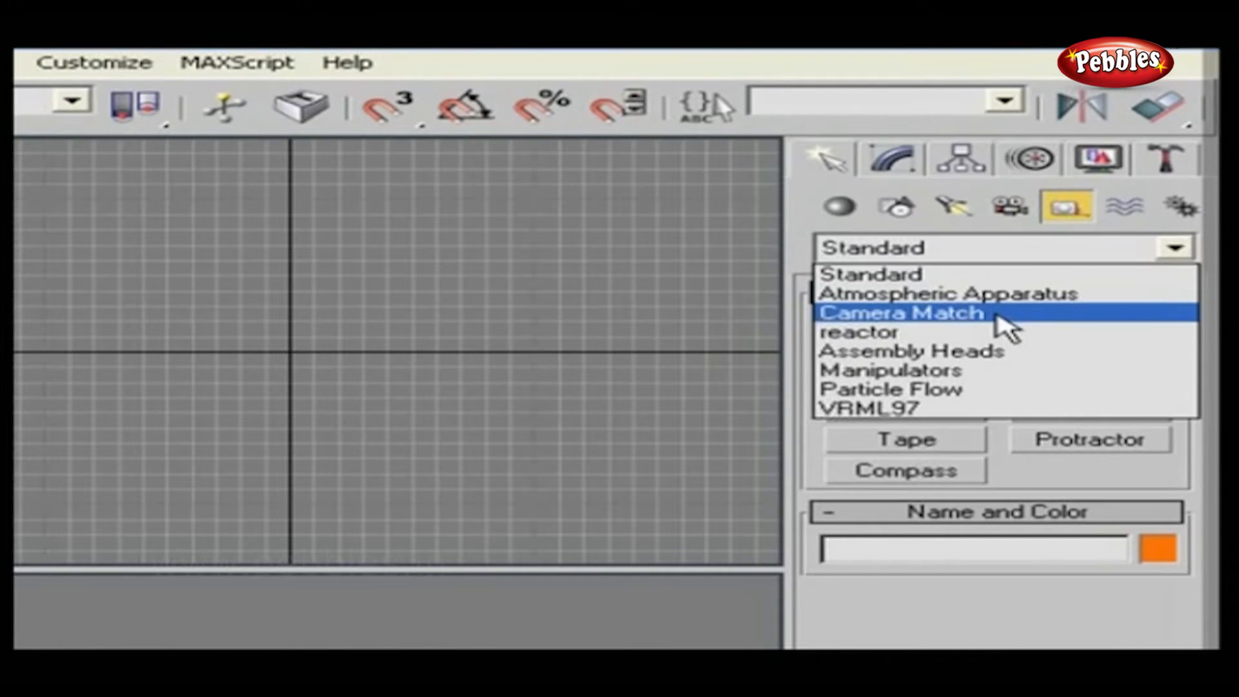
pyautogui.moveTo(994, 370)
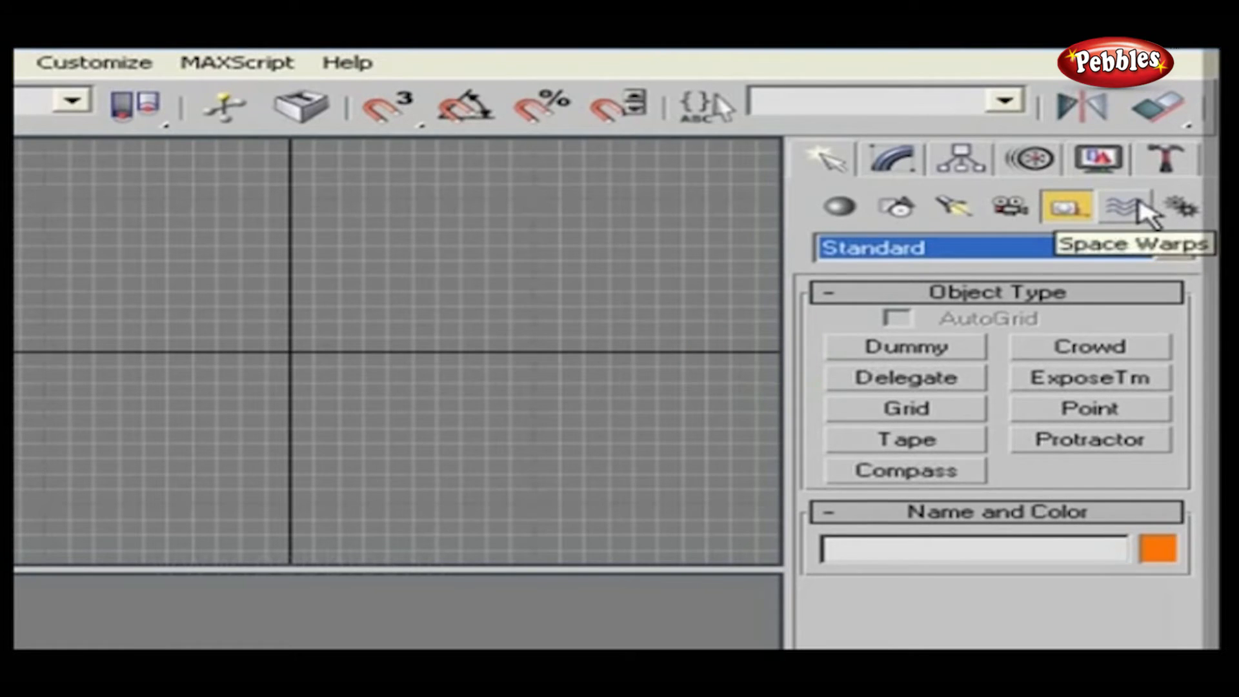
# Show the Space Warps Forces like Gravity and Vortex and list subcategories like Deflectors and Modifier-Based
pyautogui.click(1124, 205)
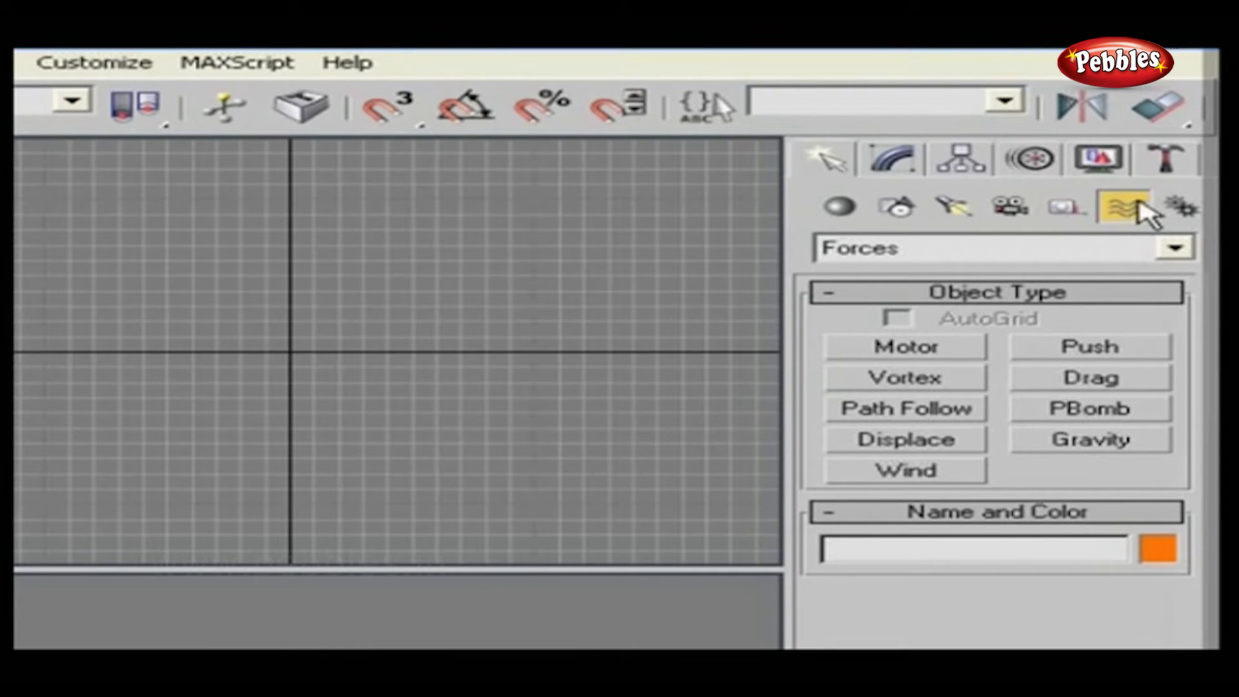
pyautogui.moveTo(987, 391)
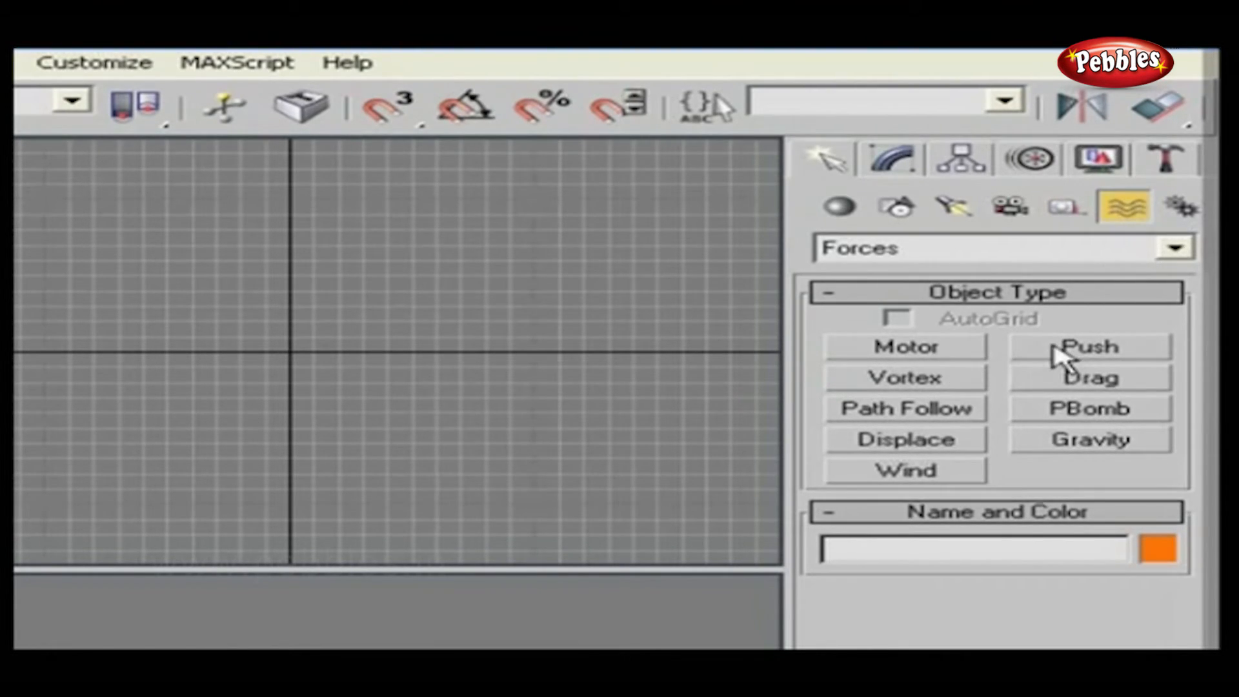
pyautogui.click(1174, 248)
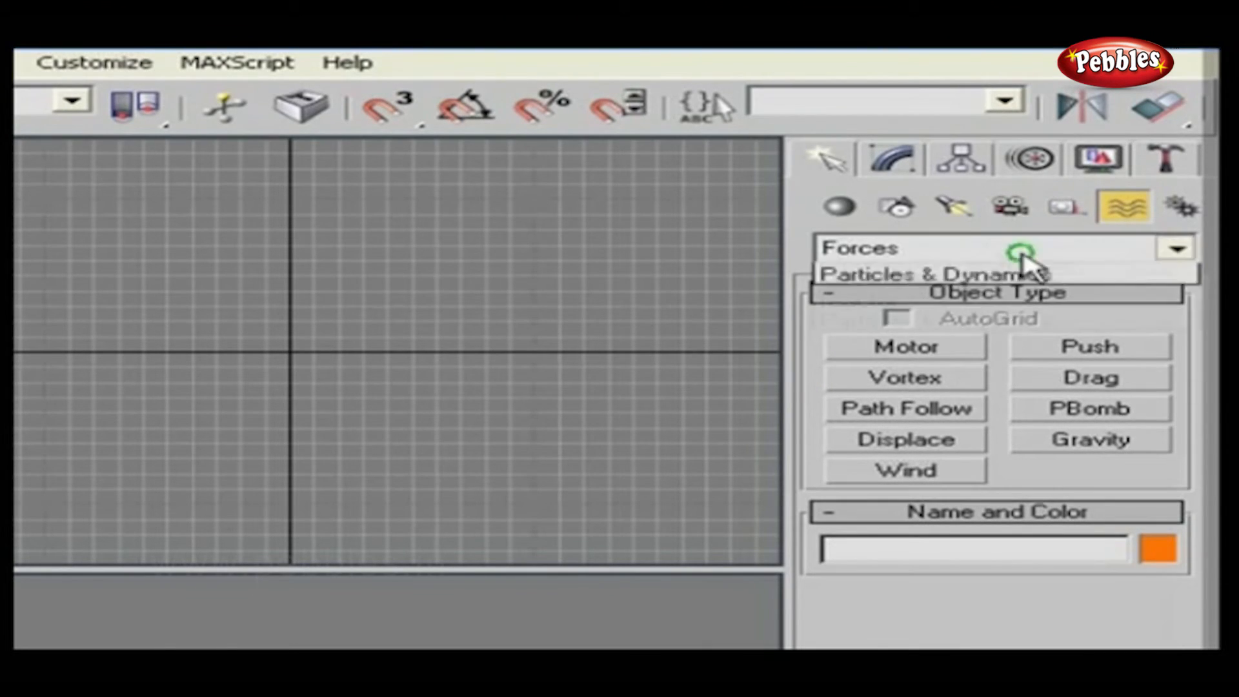
pyautogui.click(1174, 247)
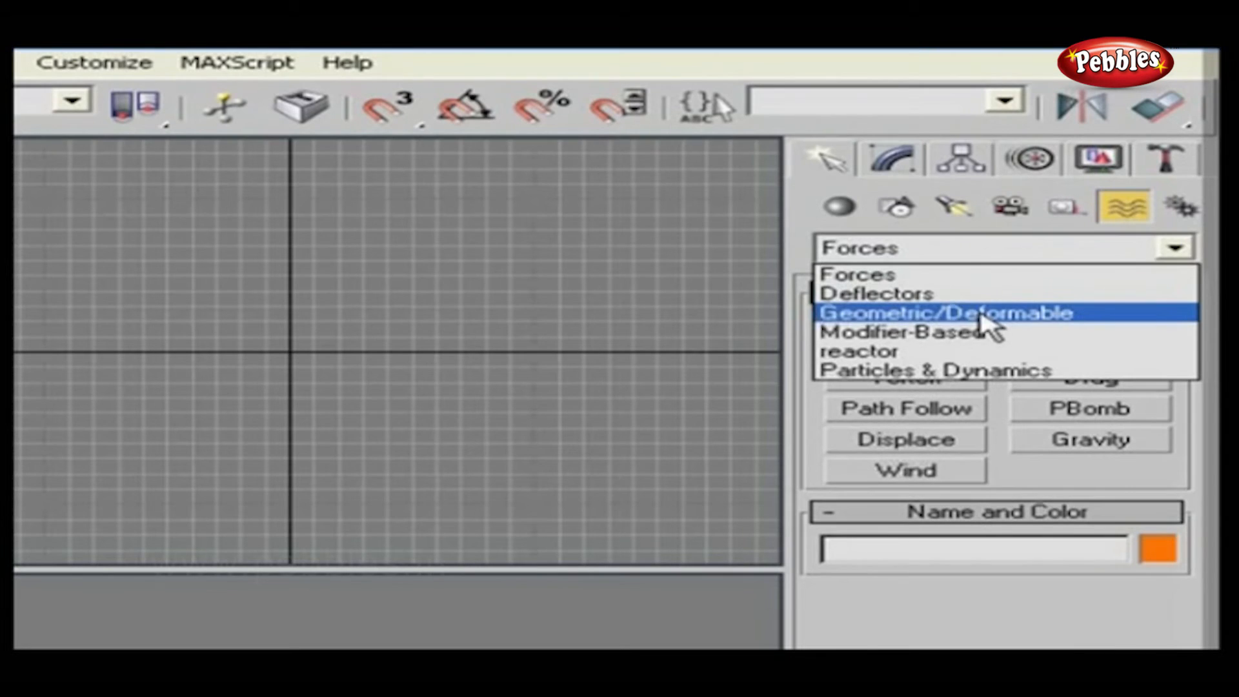
pyautogui.moveTo(901, 331)
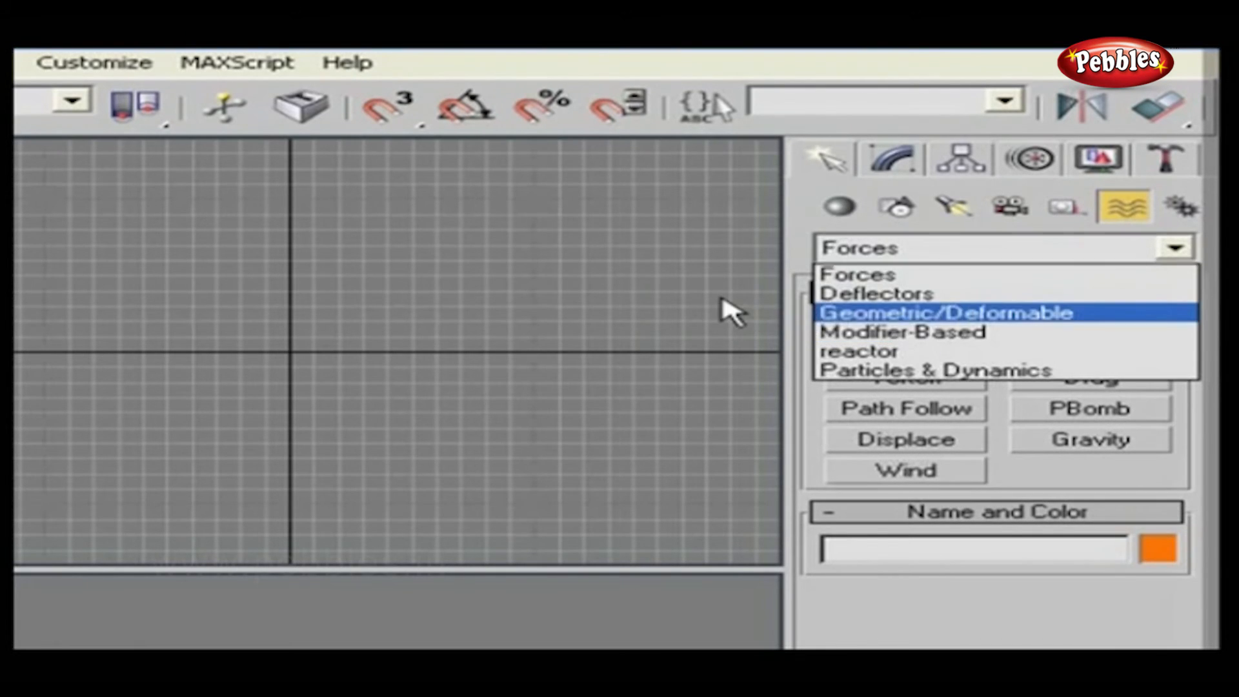
# Show the Systems category listing Bones, Ring Array, Sunlight, Daylight and Biped
pyautogui.click(1181, 206)
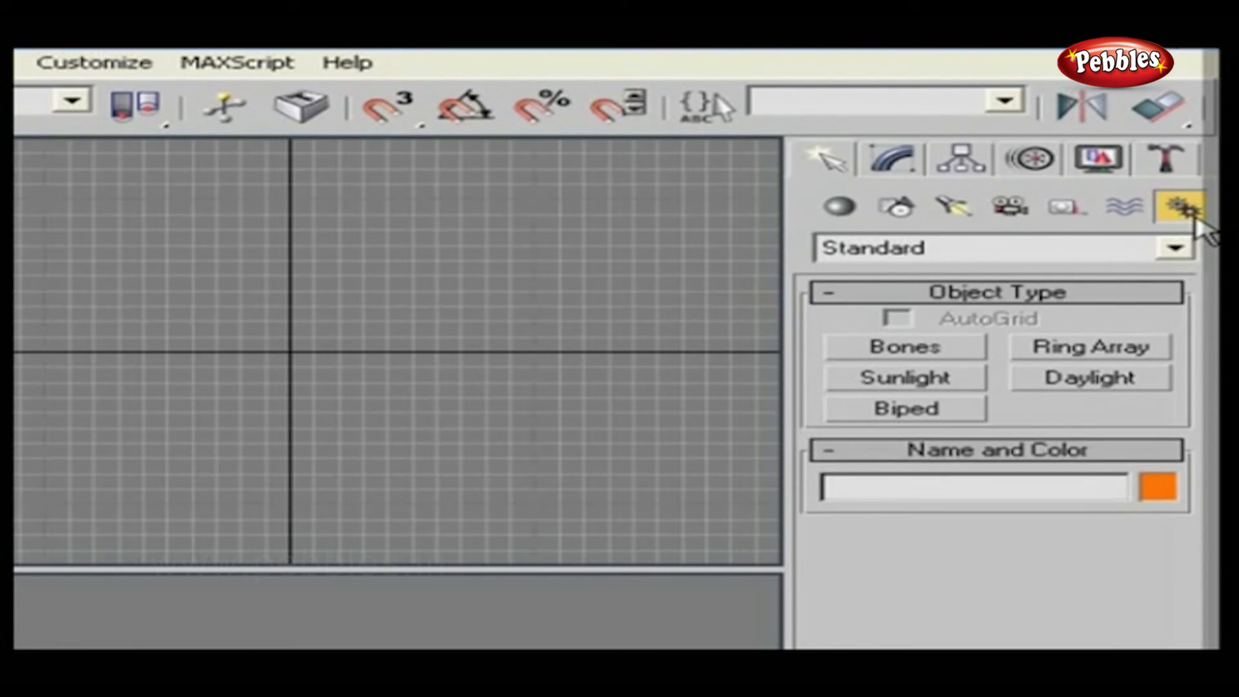
pyautogui.moveTo(1201, 230)
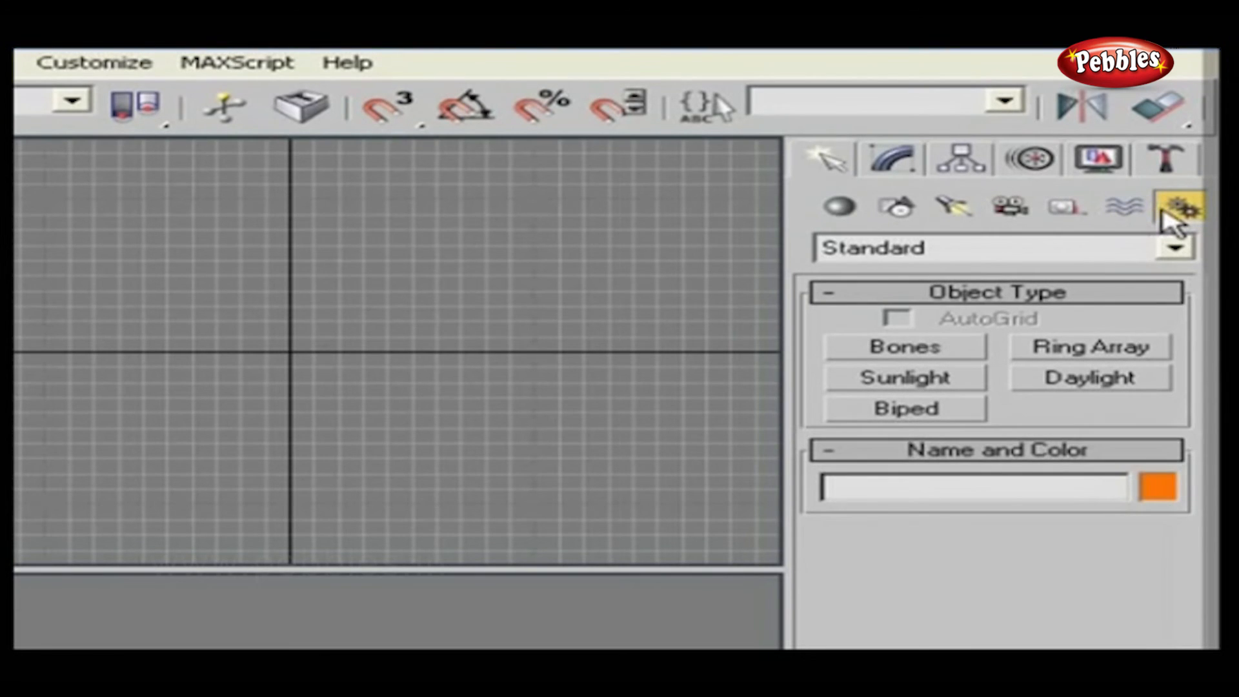
pyautogui.moveTo(1039, 293)
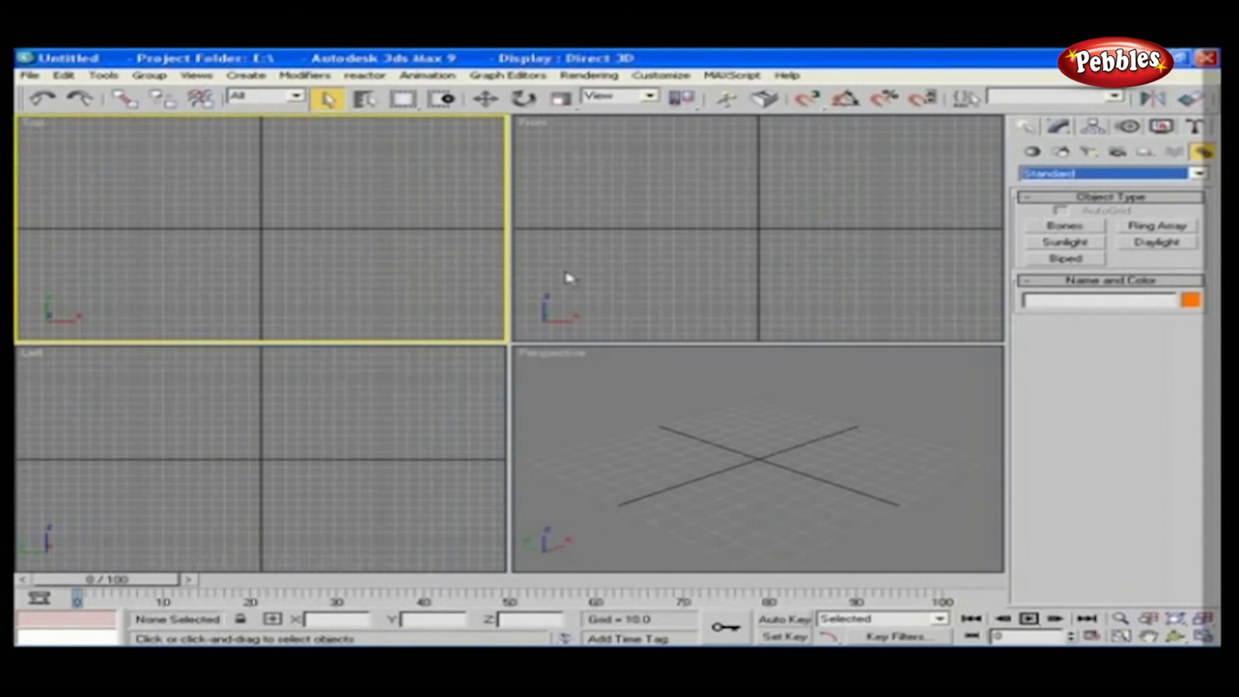
pyautogui.moveTo(565, 280)
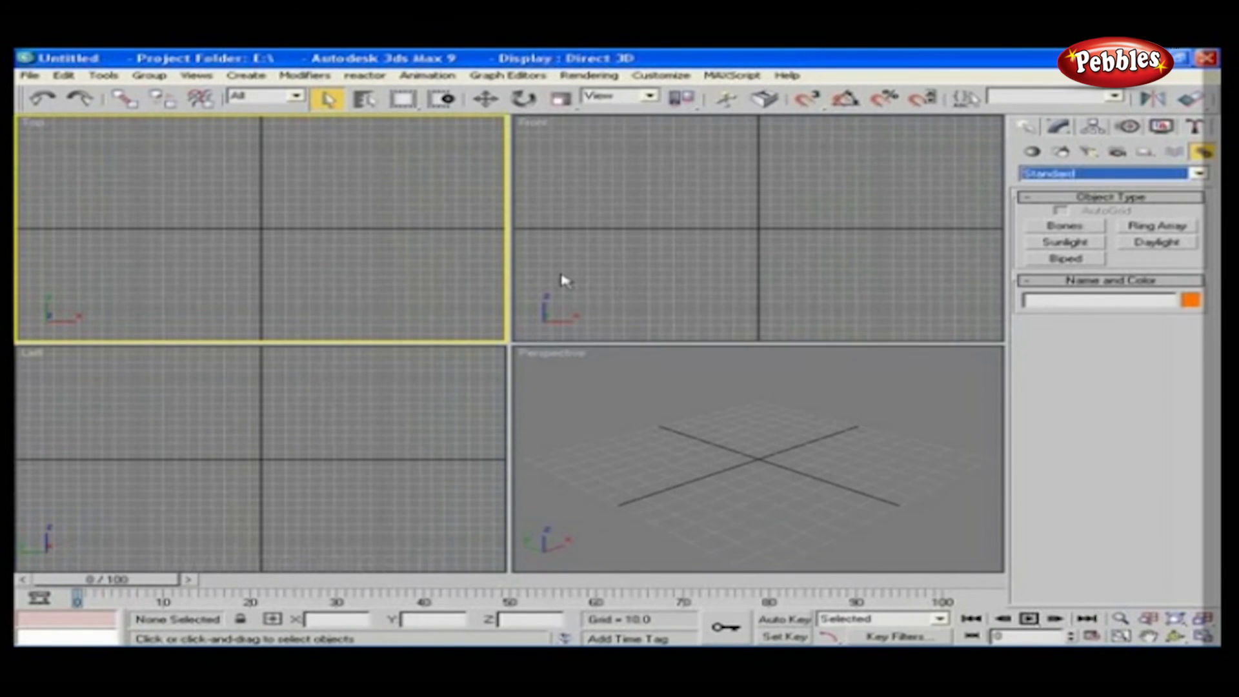